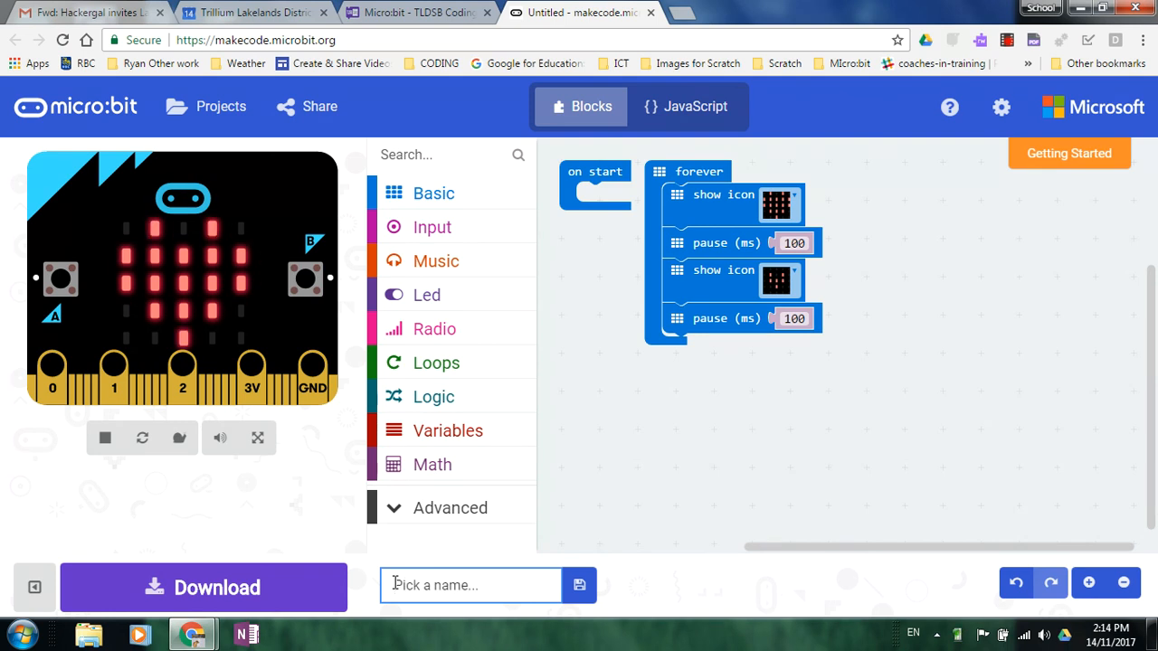
- Type 'Heart Animation' into the project name box
type("Heart Animation")
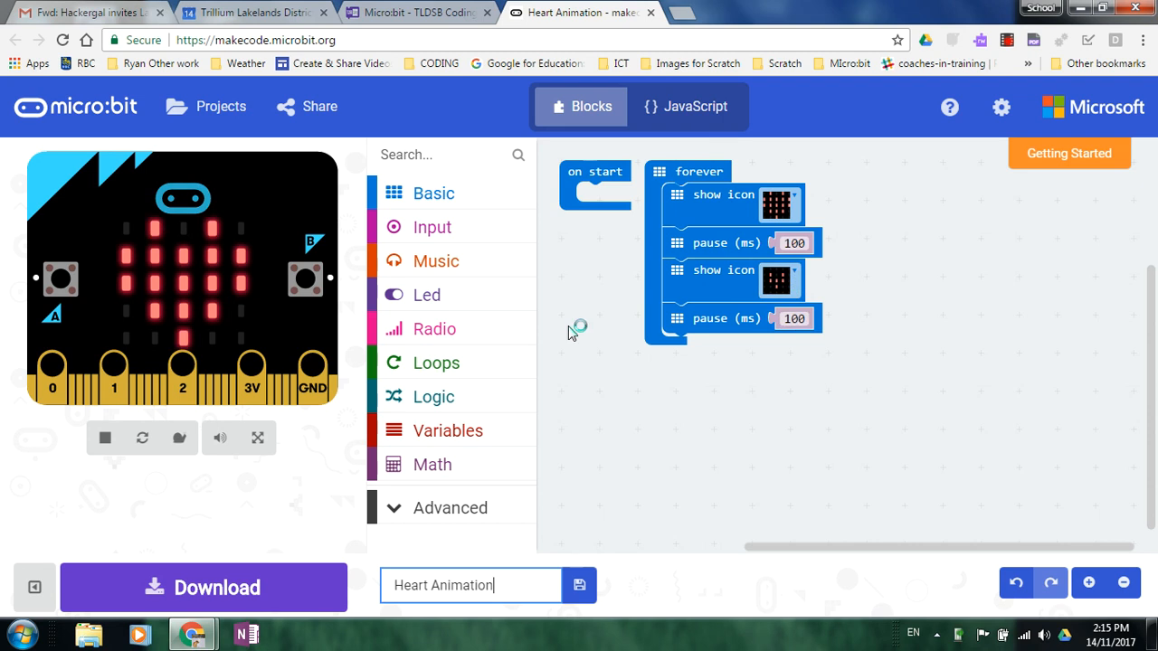
mouse_move(430, 302)
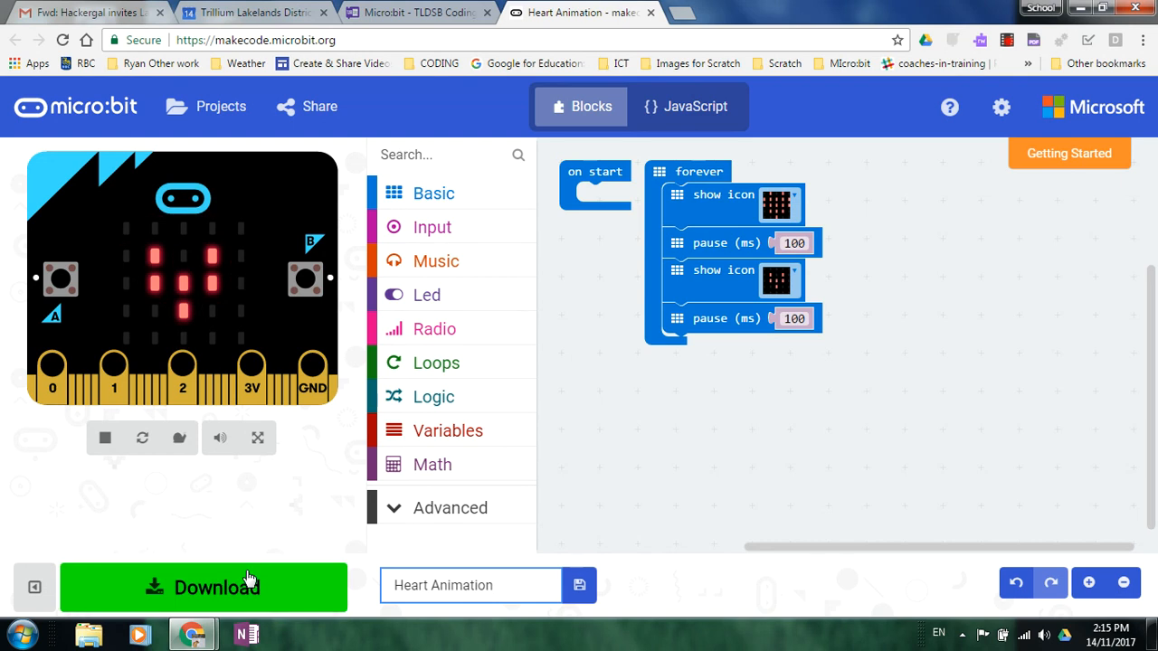
- Download the program as microbit-Heart-Animation.hex and close the completion dialog
left_click(203, 587)
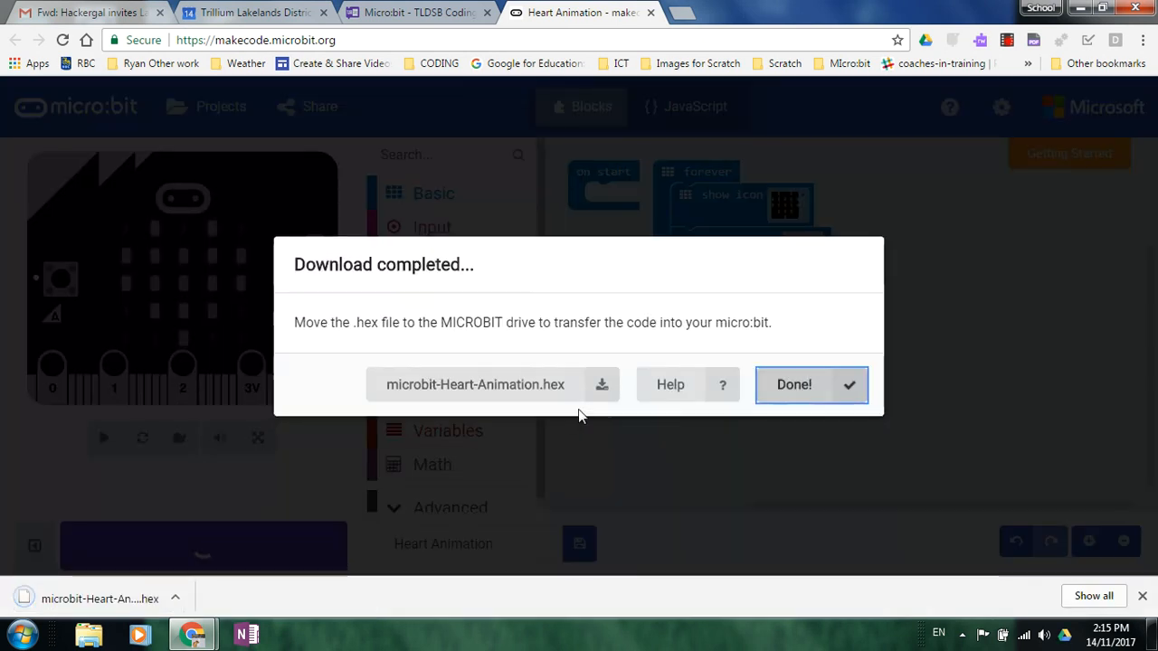
left_click(793, 384)
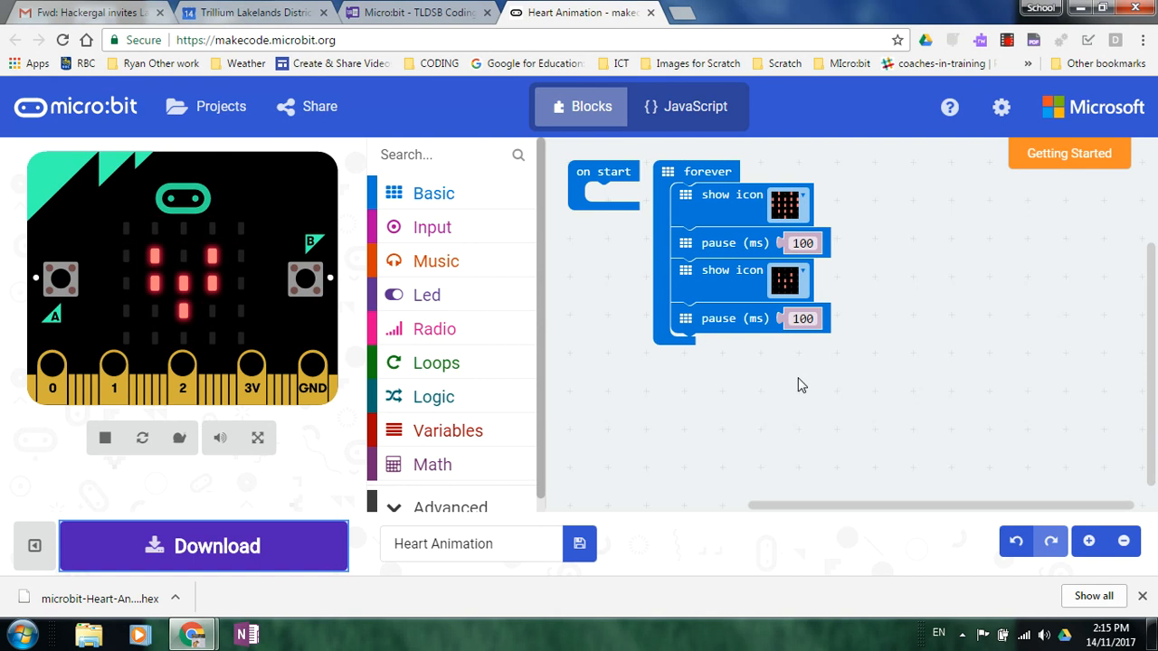
mouse_move(283, 498)
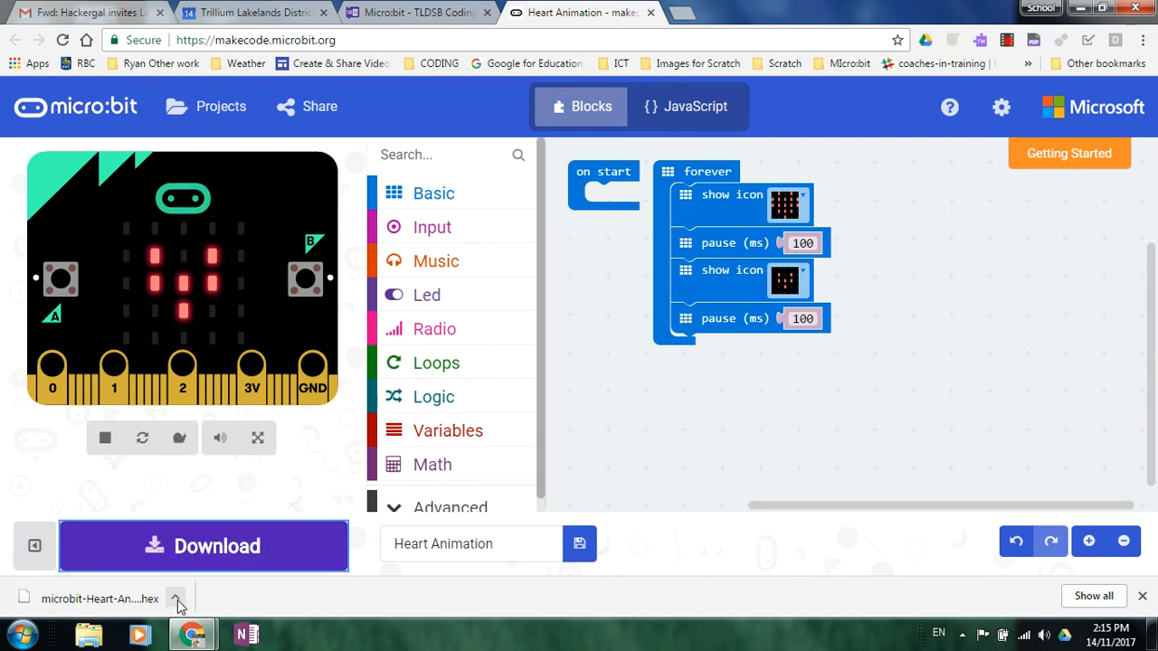
- Show the options for the downloaded microbit-Heart-Animation.hex file in Chrome's download bar
left_click(177, 599)
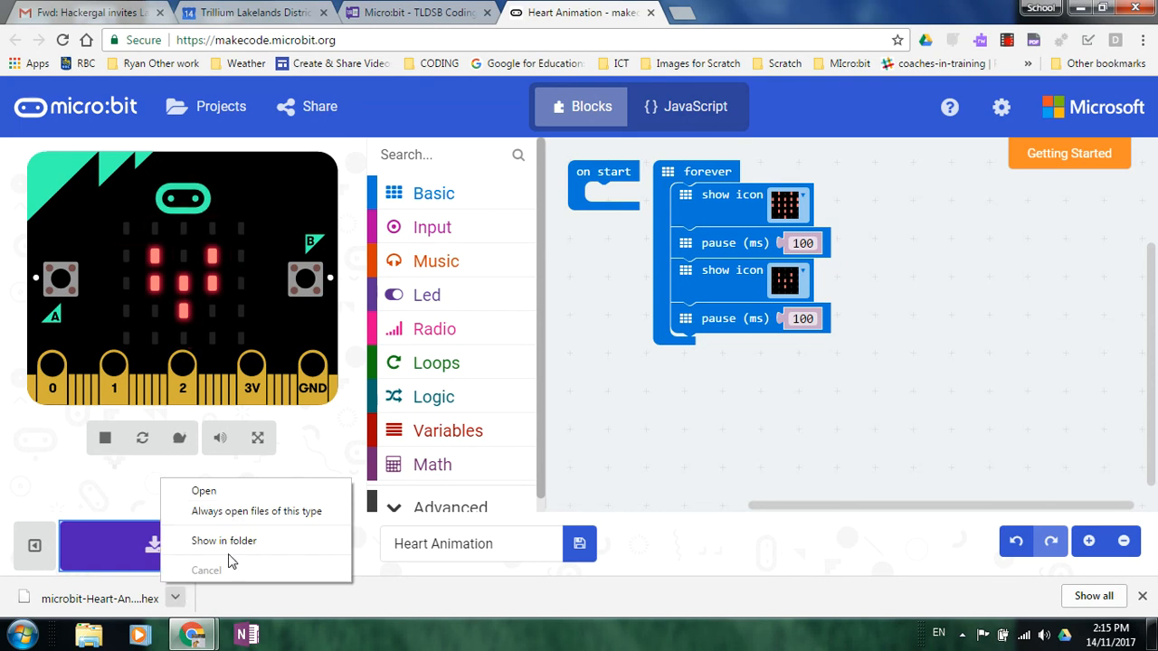
mouse_move(234, 517)
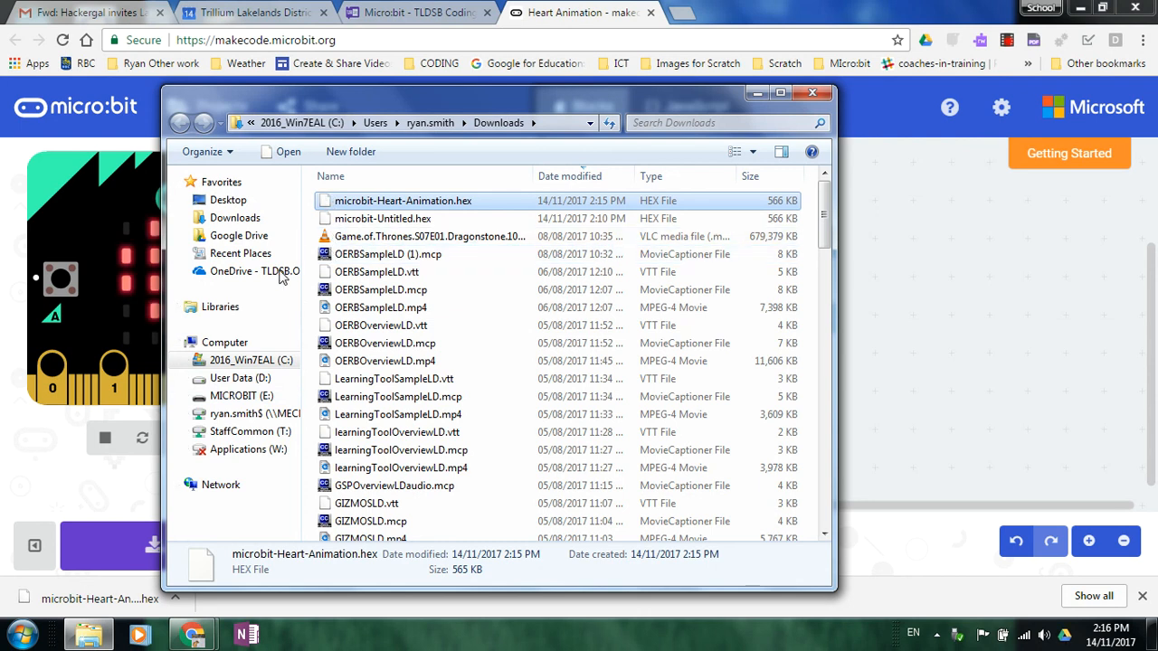
- Drag microbit-Heart-Animation.hex from Downloads onto MICROBIT (E:)
left_click_drag(403, 200, 241, 396)
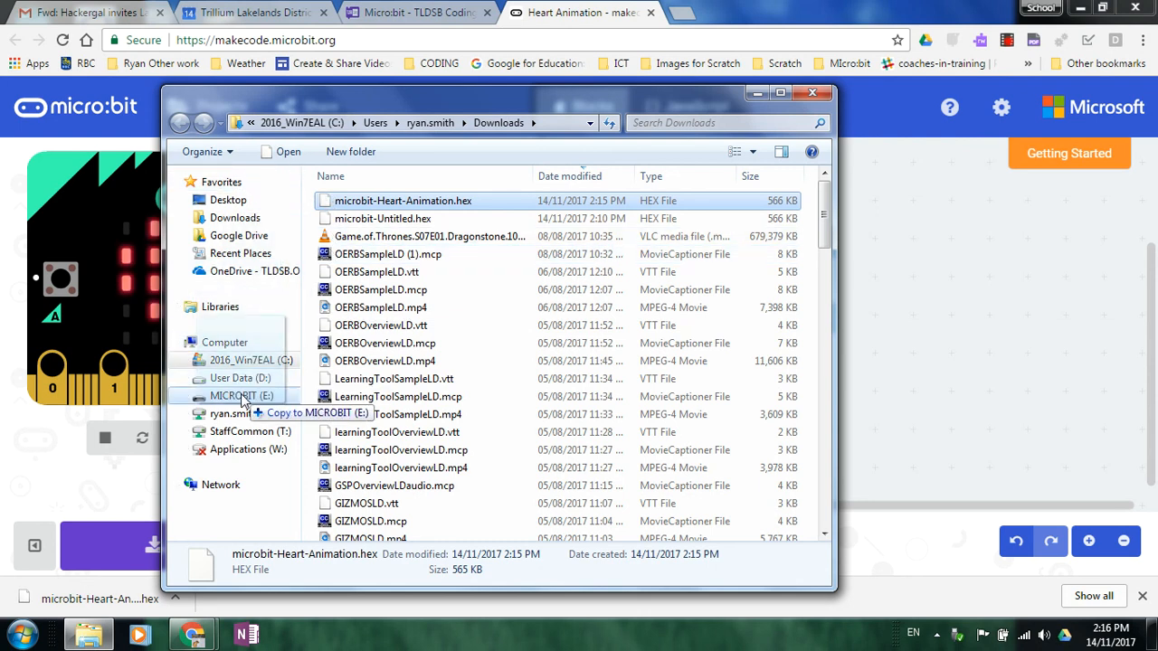
left_click(242, 395)
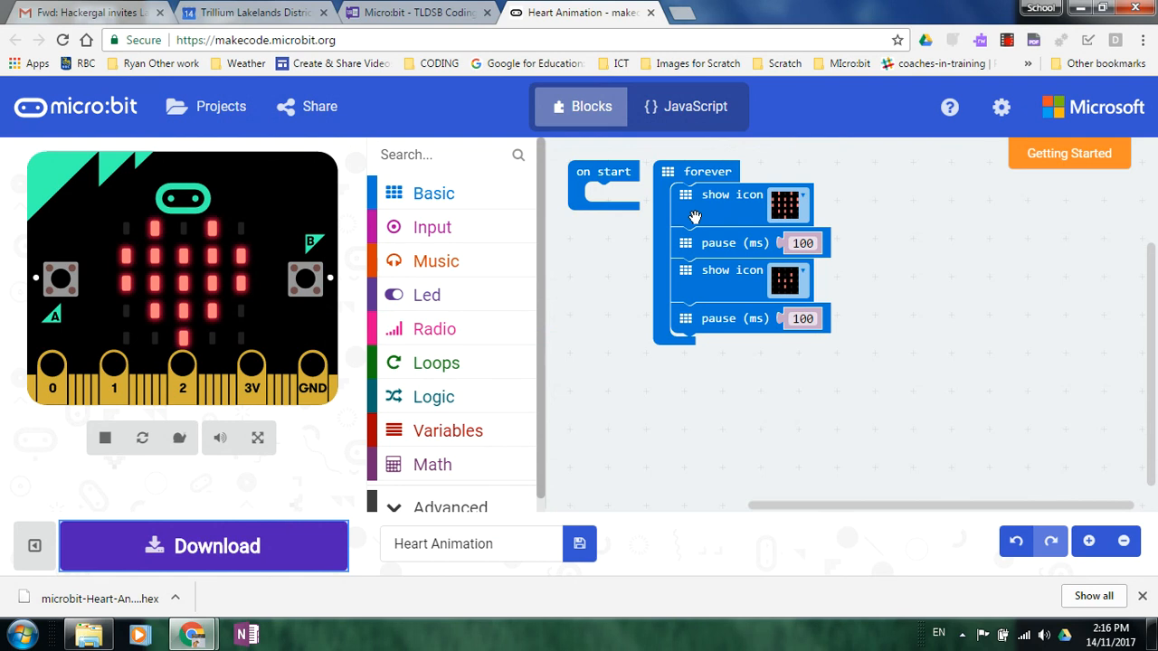
mouse_move(360, 393)
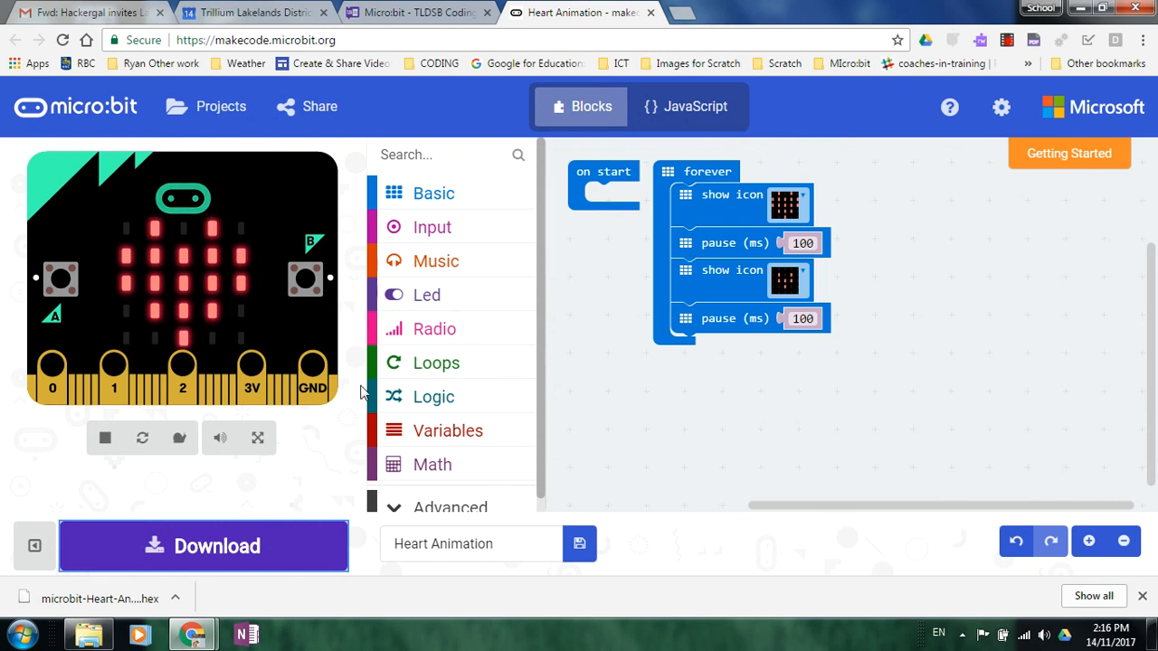
mouse_move(909, 219)
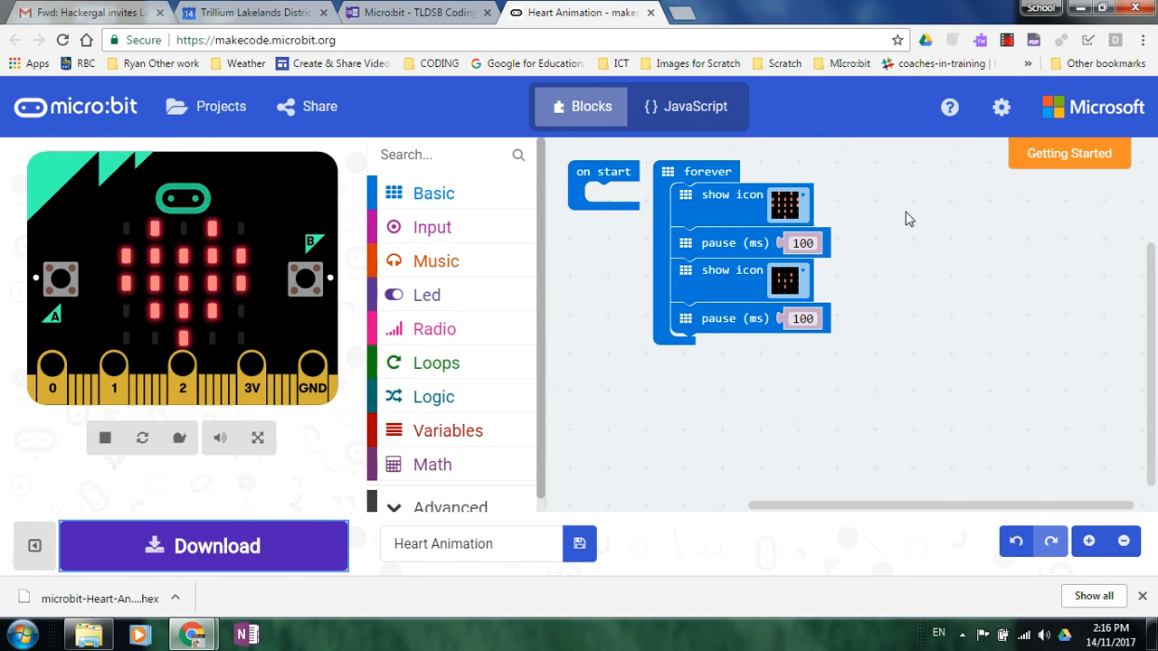